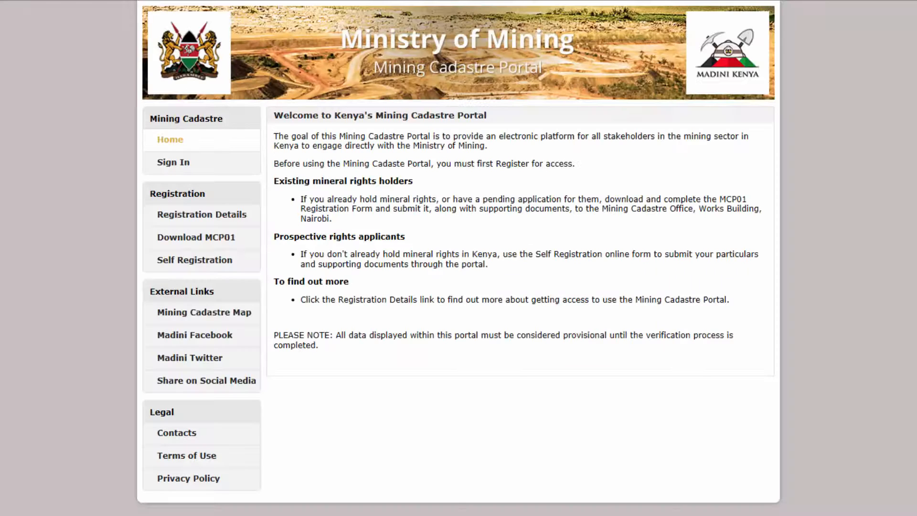
- Sign in with the portal test account email and password
{"action": "left_click", "coordinate": [172, 162]}
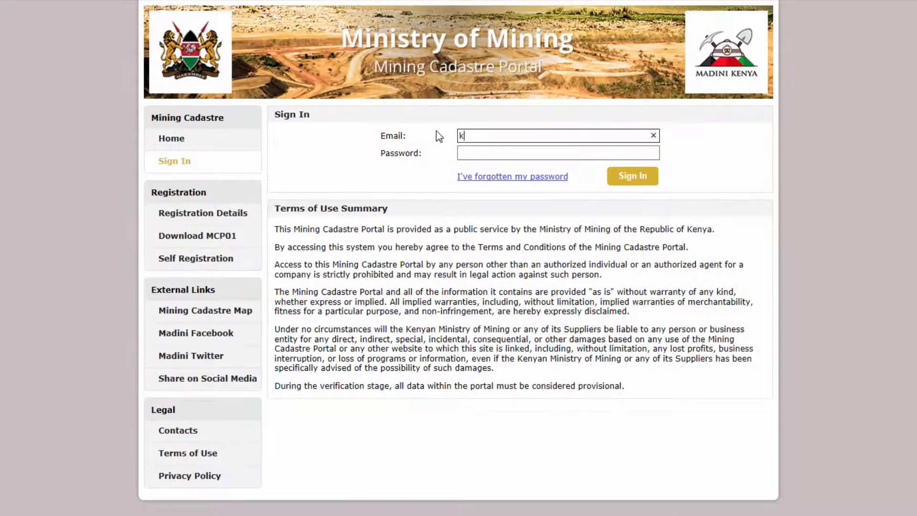
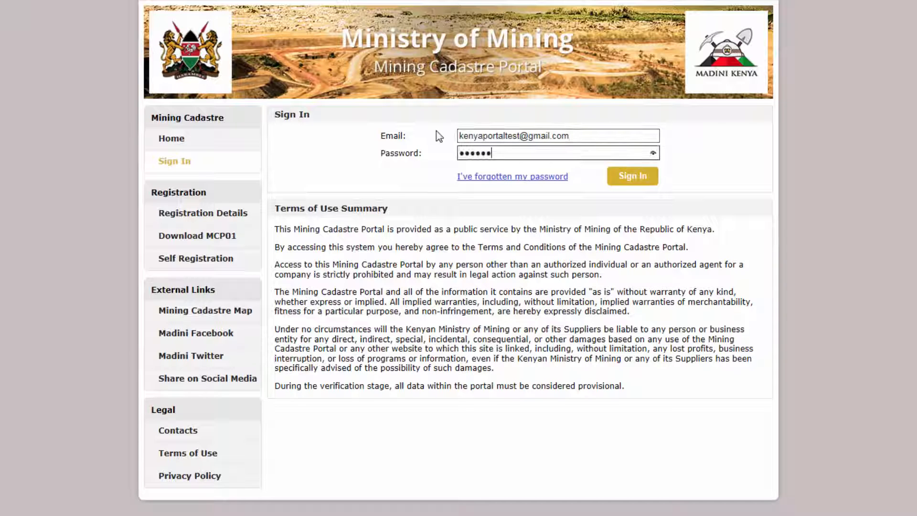
{"action": "left_click", "coordinate": [631, 176]}
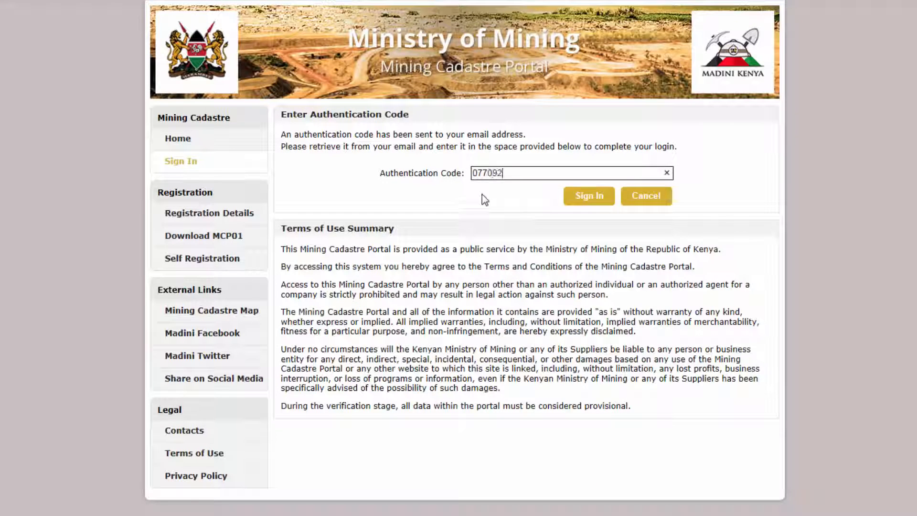
- Finish logging in, view licences EPL/1022 and ML1234 on the map, then open profile details
{"action": "left_click", "coordinate": [588, 196]}
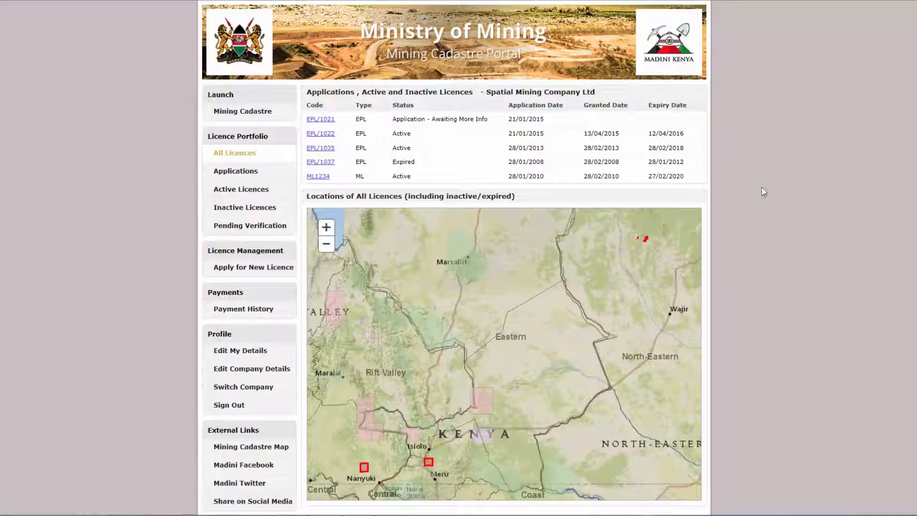
{"action": "left_click", "coordinate": [320, 148]}
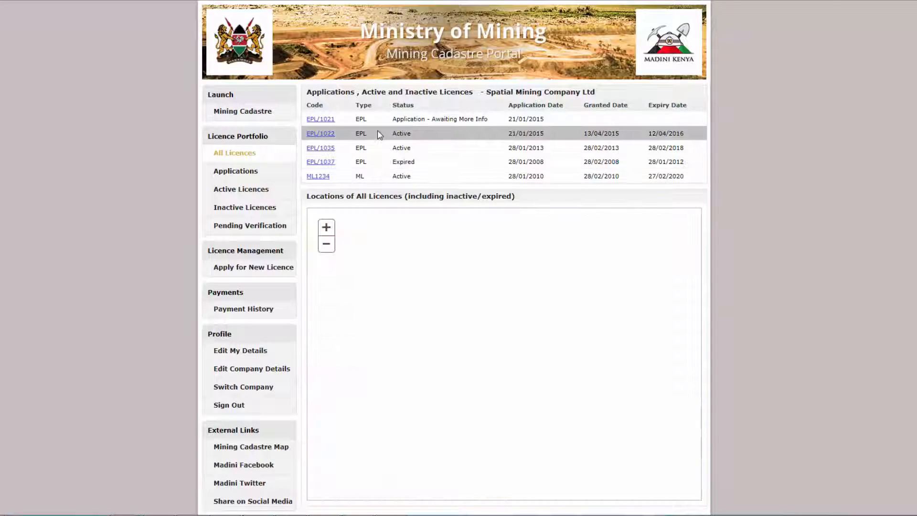
{"action": "left_click", "coordinate": [320, 133]}
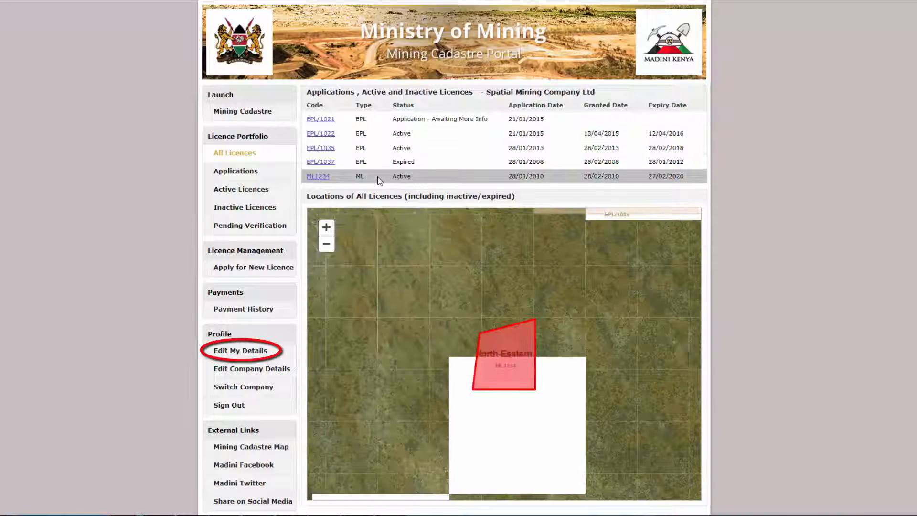
{"action": "left_click", "coordinate": [239, 350]}
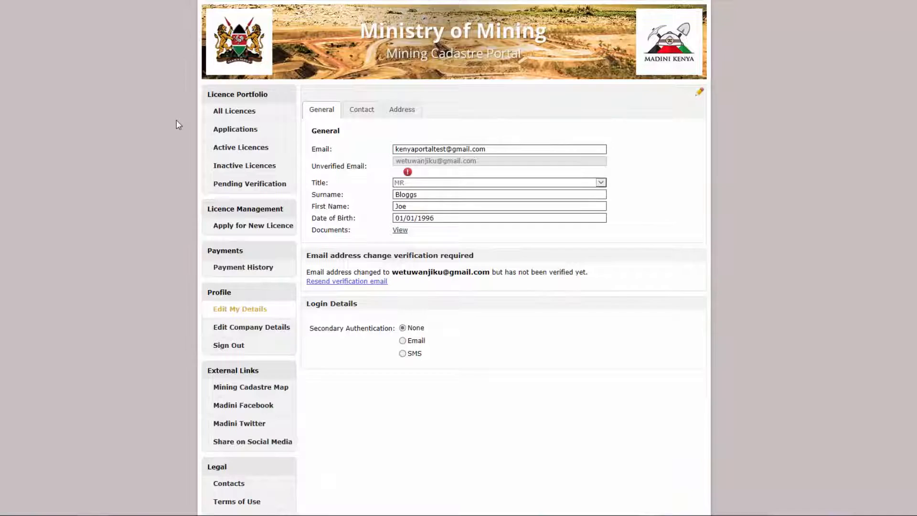
- Review licence EPL/1023's summary and boundary coordinates, then return to the active licences list
{"action": "left_click", "coordinate": [240, 147]}
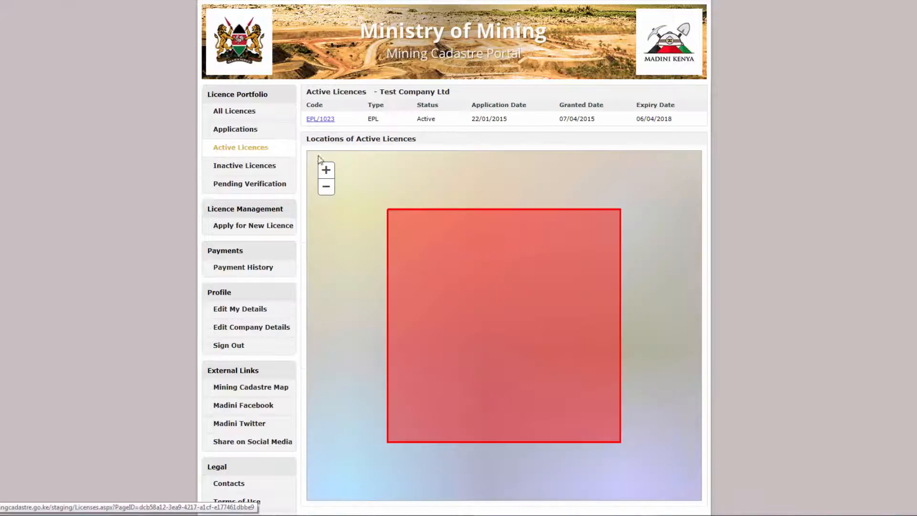
{"action": "left_click", "coordinate": [320, 119]}
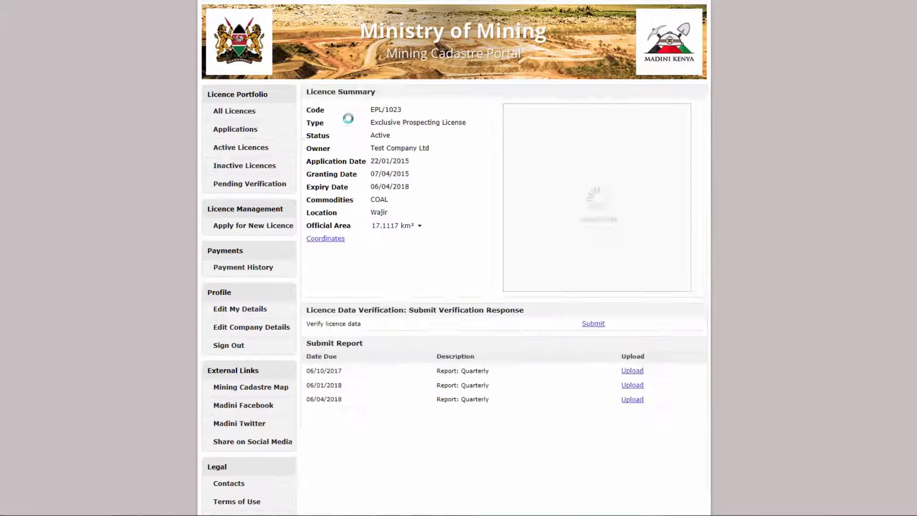
{"action": "left_click", "coordinate": [326, 238]}
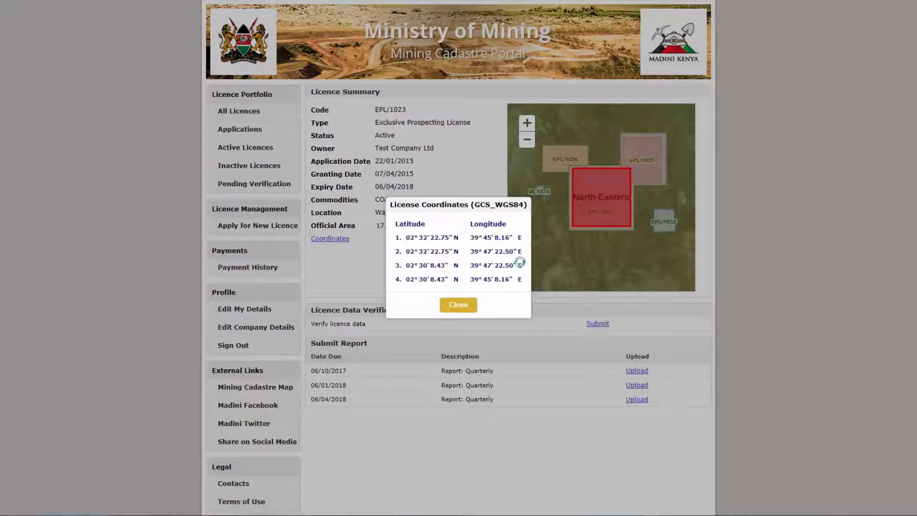
{"action": "left_click", "coordinate": [458, 304]}
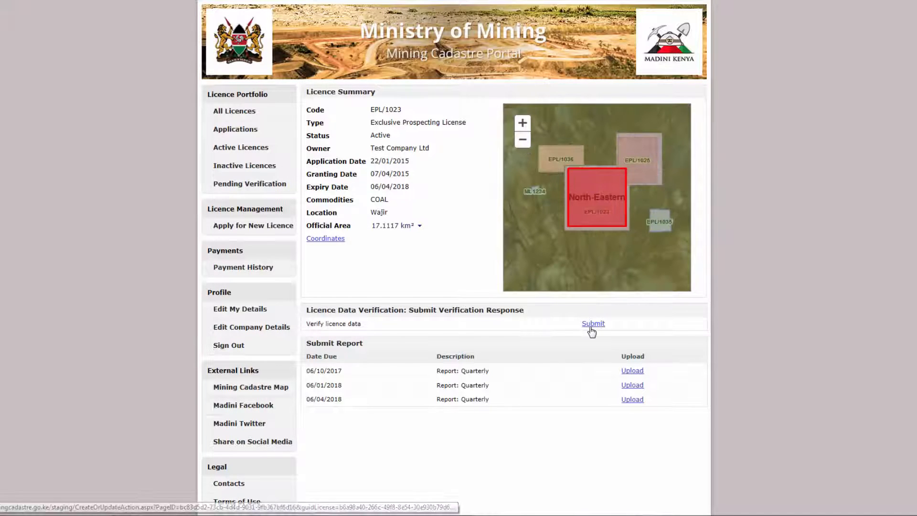
{"action": "left_click", "coordinate": [592, 323]}
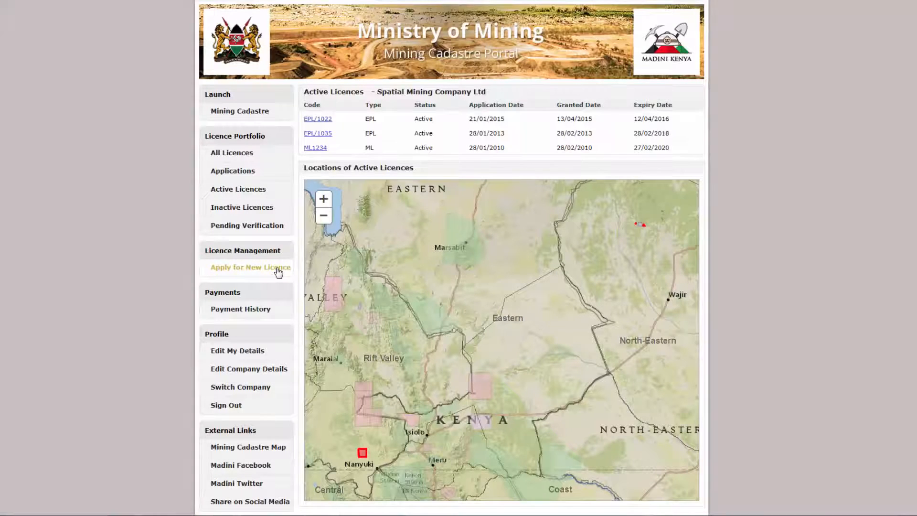
- Start a new licence application with Gypsum, Coal, Gold and Nickel as commodities
{"action": "left_click", "coordinate": [249, 268]}
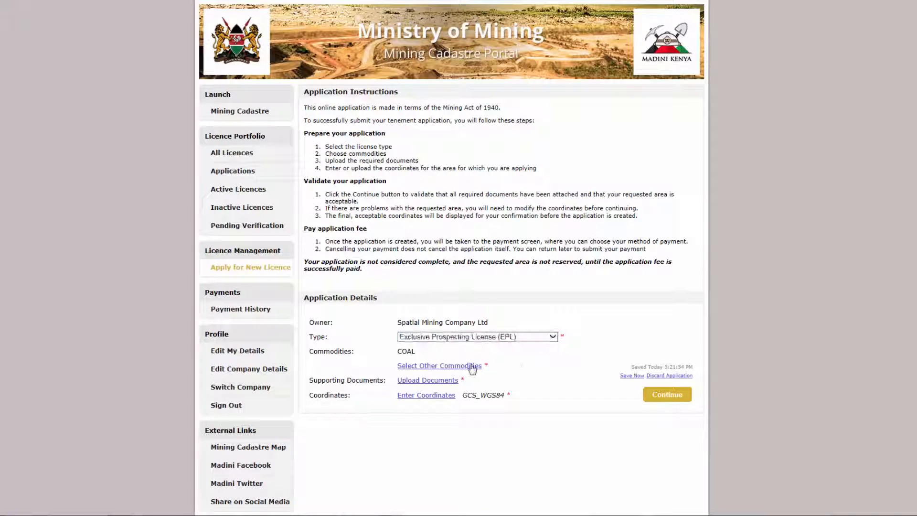
{"action": "left_click", "coordinate": [438, 365]}
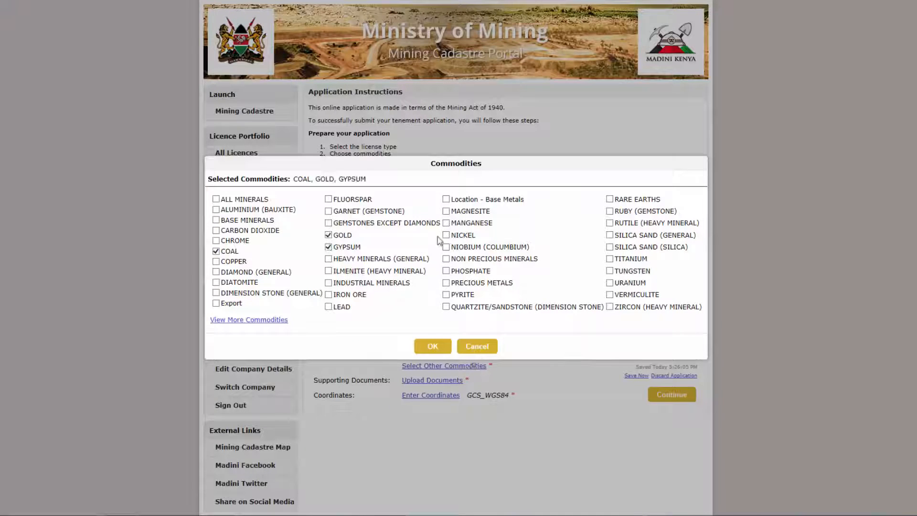
{"action": "left_click", "coordinate": [432, 346]}
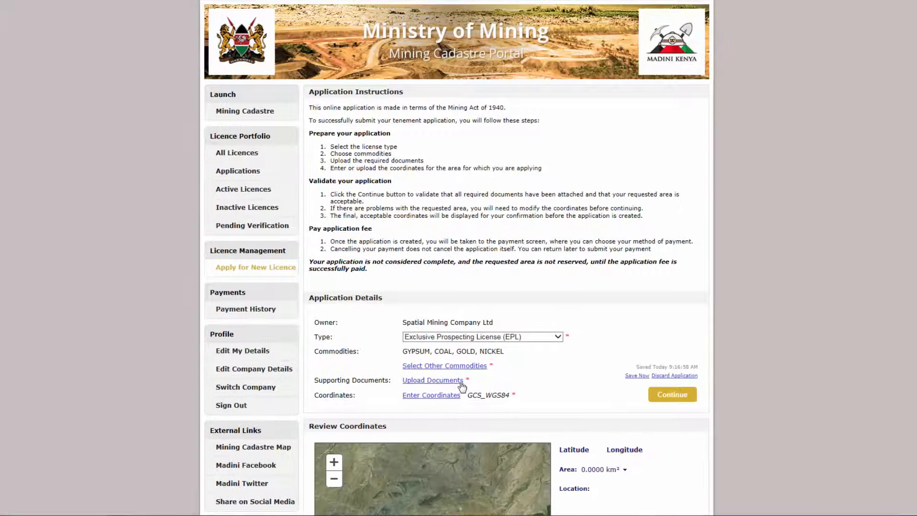
{"action": "left_click", "coordinate": [433, 380]}
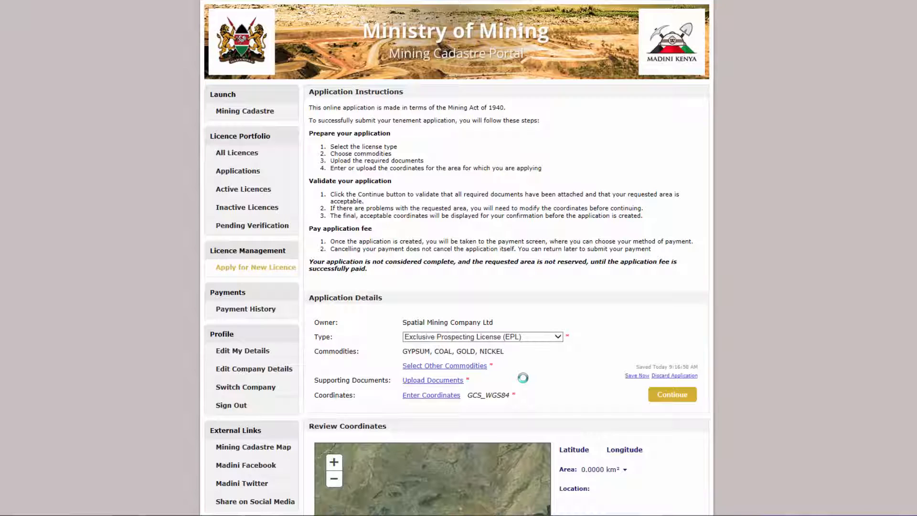
- Upload the required supporting documents, including the Memorandum and Articles of Association
{"action": "left_click", "coordinate": [433, 380]}
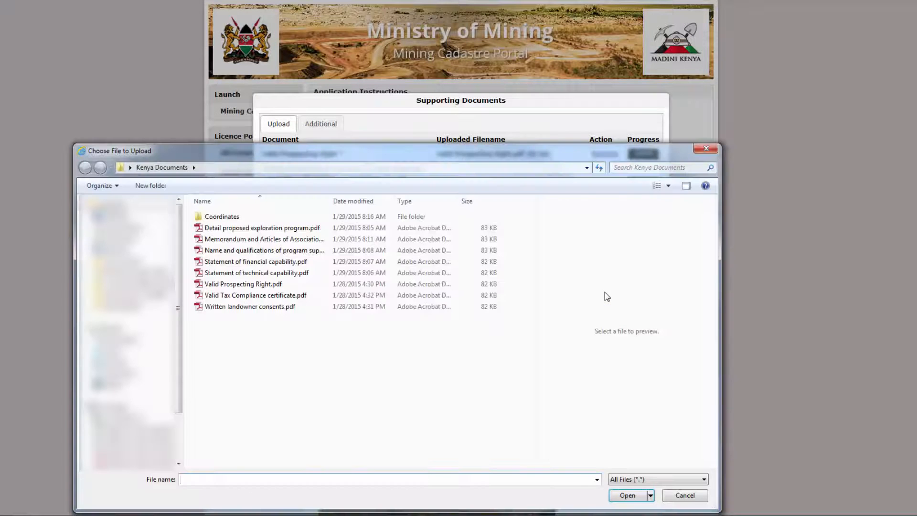
{"action": "left_click", "coordinate": [627, 495]}
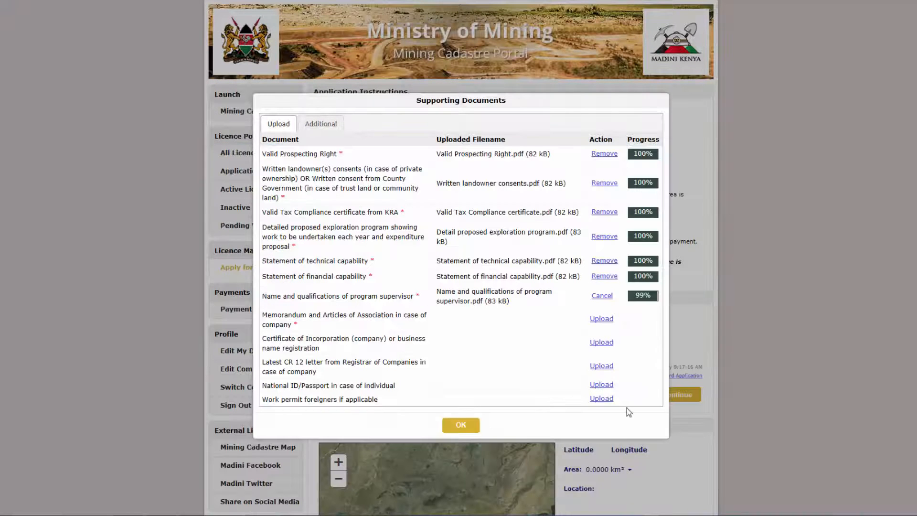
{"action": "left_click", "coordinate": [601, 318]}
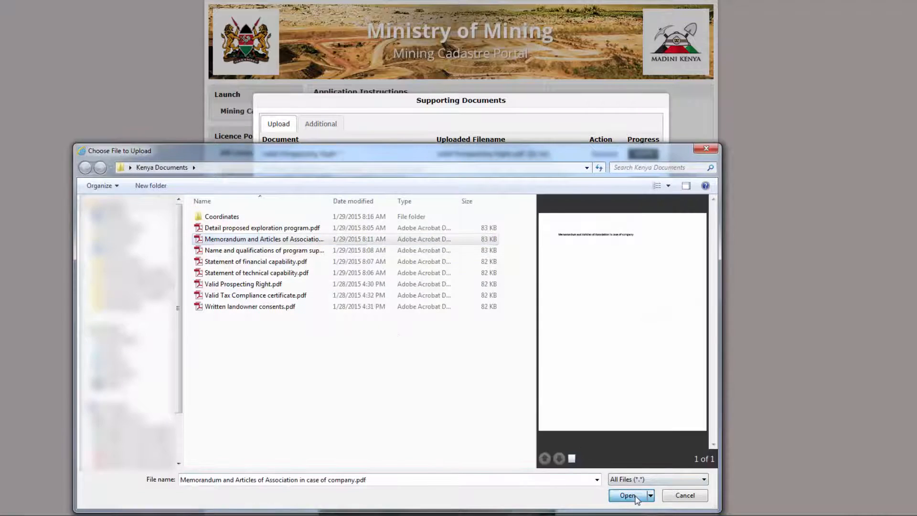
{"action": "left_click", "coordinate": [627, 496]}
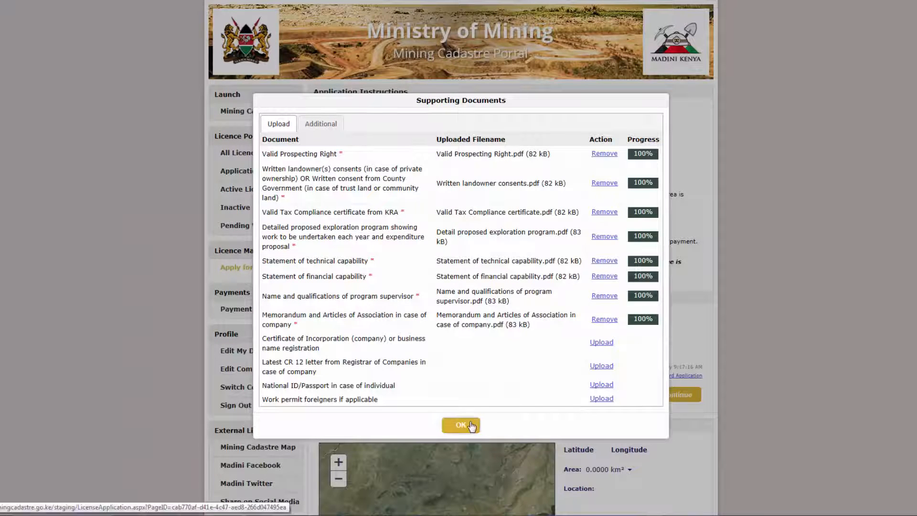
{"action": "left_click", "coordinate": [460, 425]}
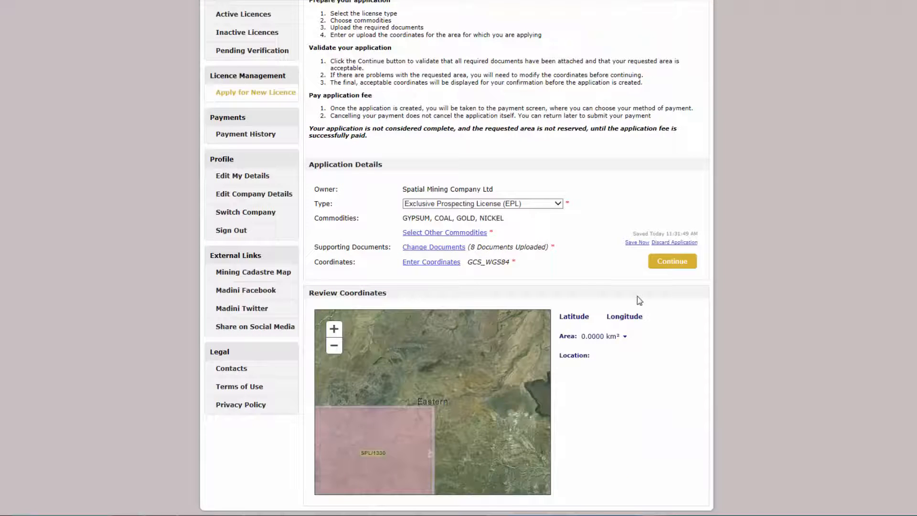
{"action": "mouse_move", "coordinate": [509, 276]}
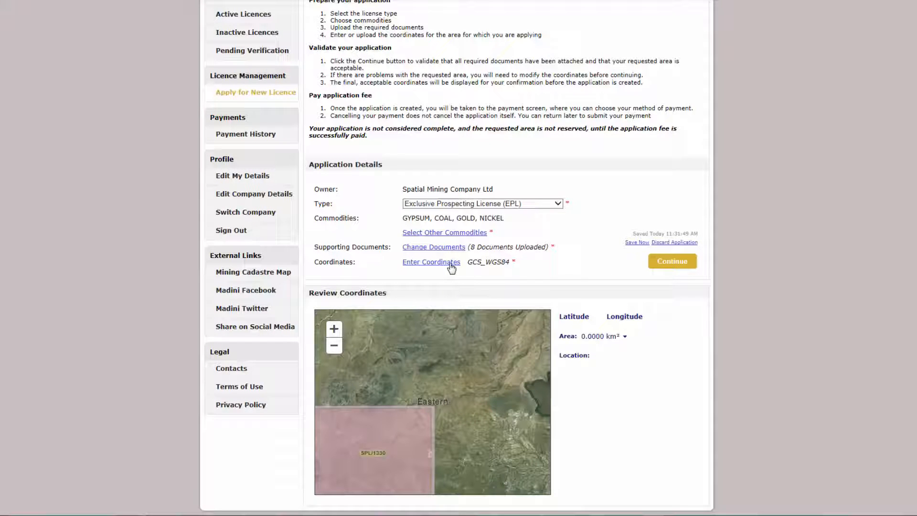
- Enter four corner coordinates, giving a 25.69 km² area in Baringo and Nakuru
{"action": "left_click", "coordinate": [431, 261]}
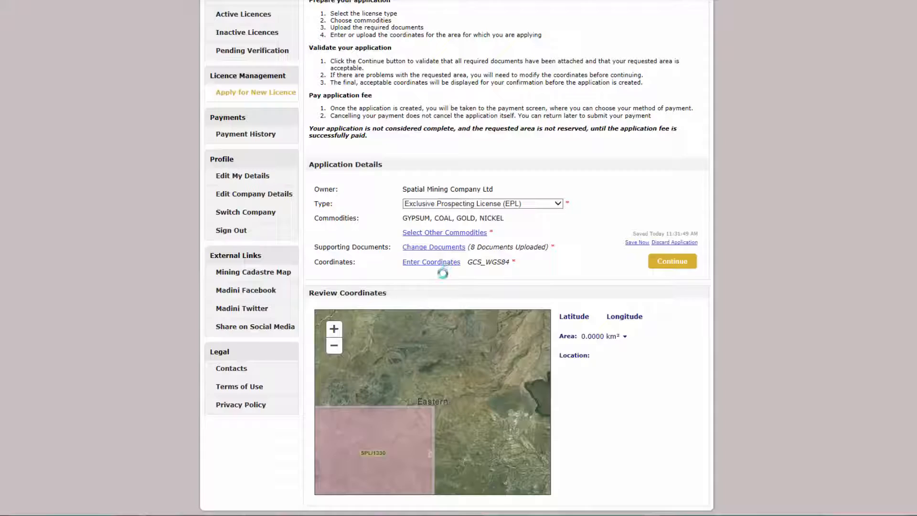
{"action": "left_click", "coordinate": [431, 261]}
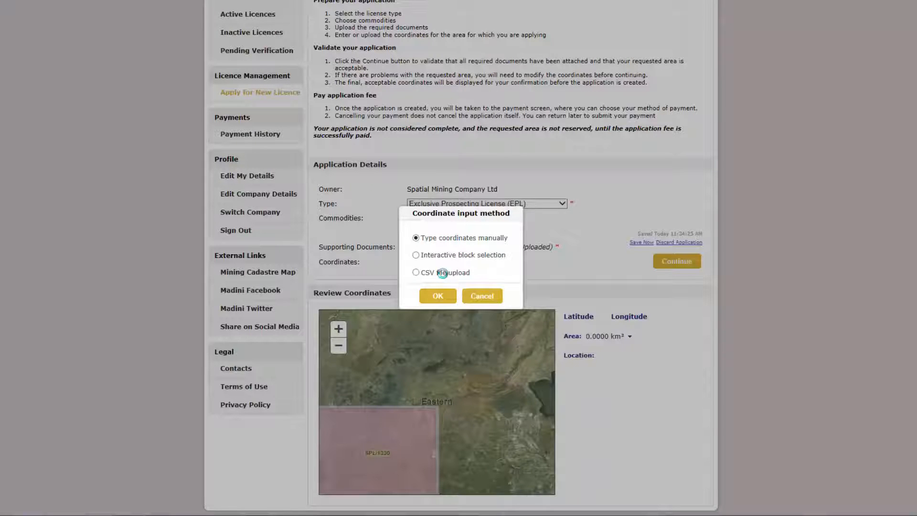
{"action": "left_click", "coordinate": [437, 296]}
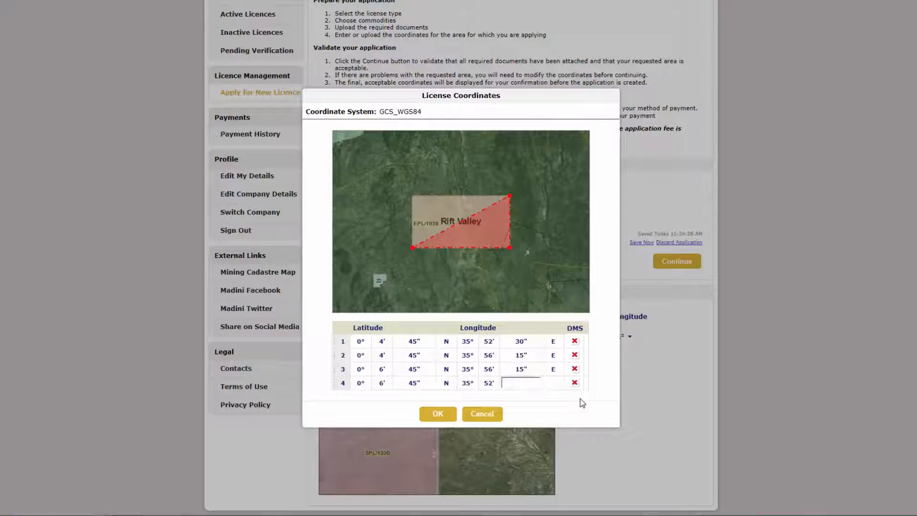
{"action": "type", "text": "30\""}
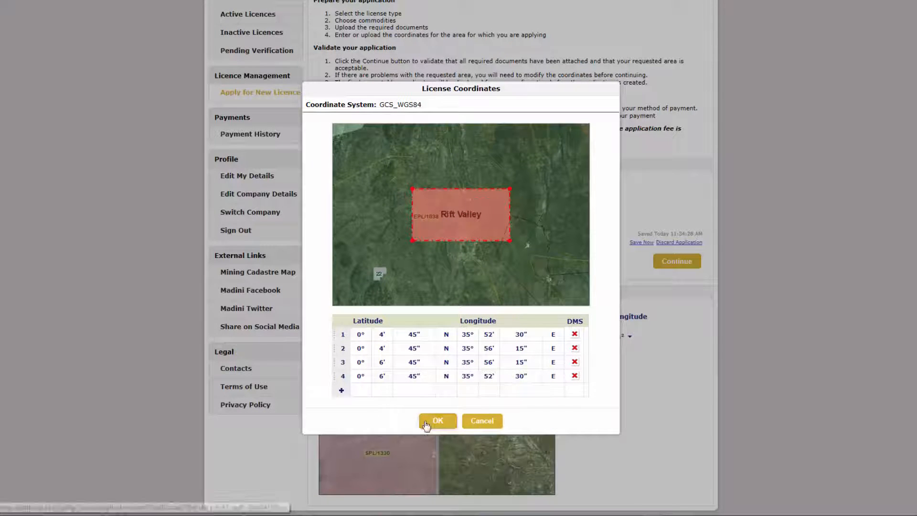
{"action": "left_click", "coordinate": [437, 420]}
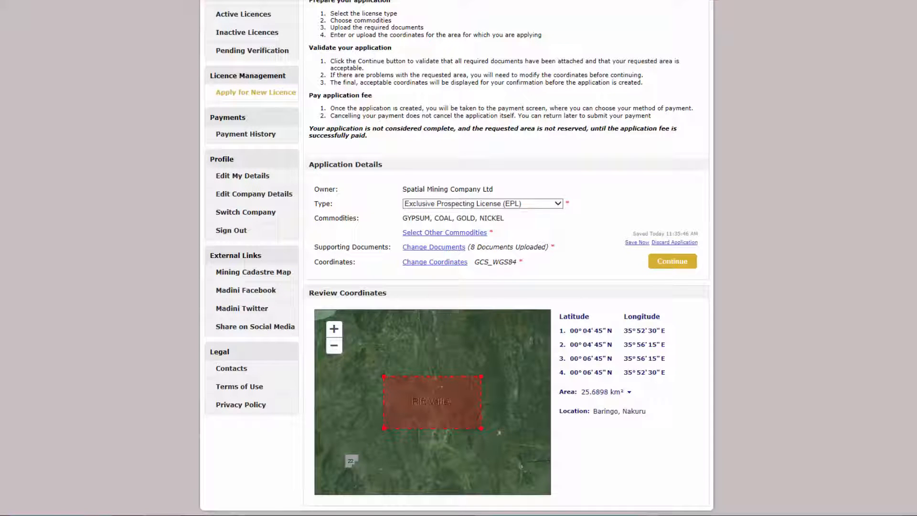
- Choose to change the application's coordinates via CSV file upload
{"action": "left_click", "coordinate": [434, 261]}
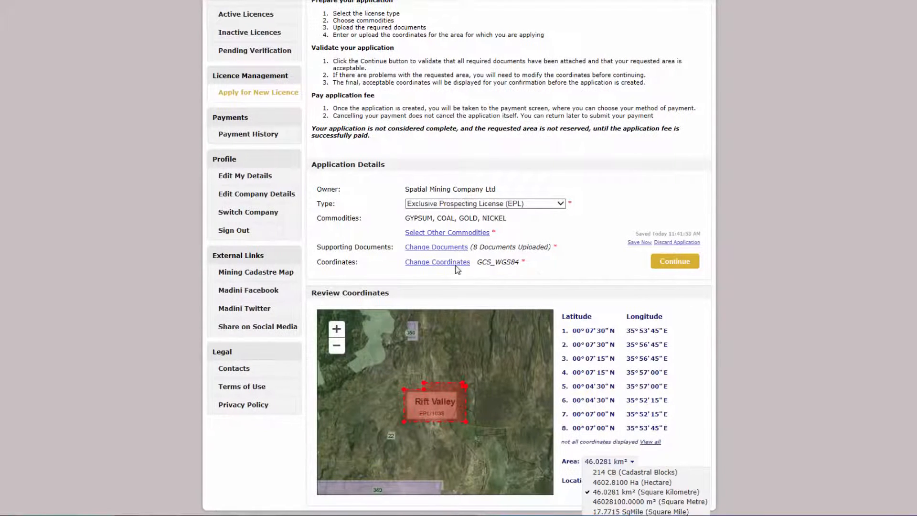
{"action": "left_click", "coordinate": [437, 261]}
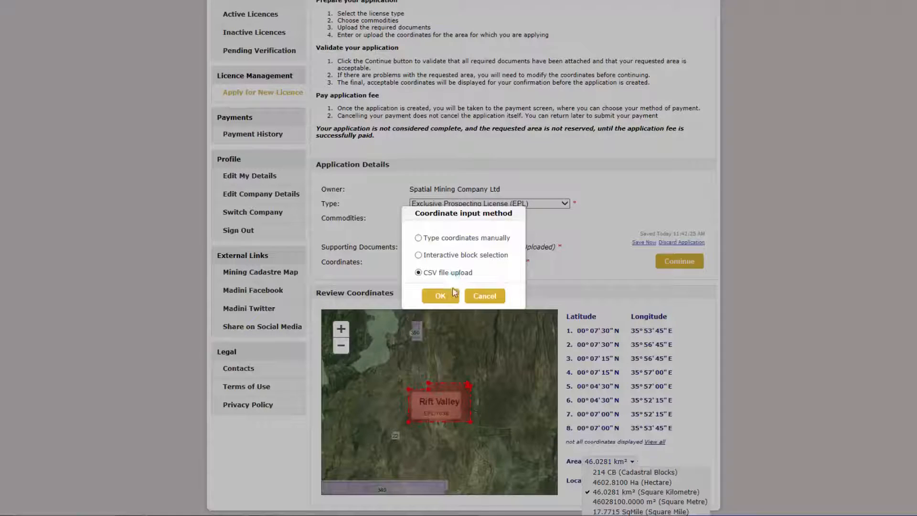
- Import four coordinates from Coordinates.csv, defining an 88.54 km² area in Isiolo
{"action": "left_click", "coordinate": [441, 295]}
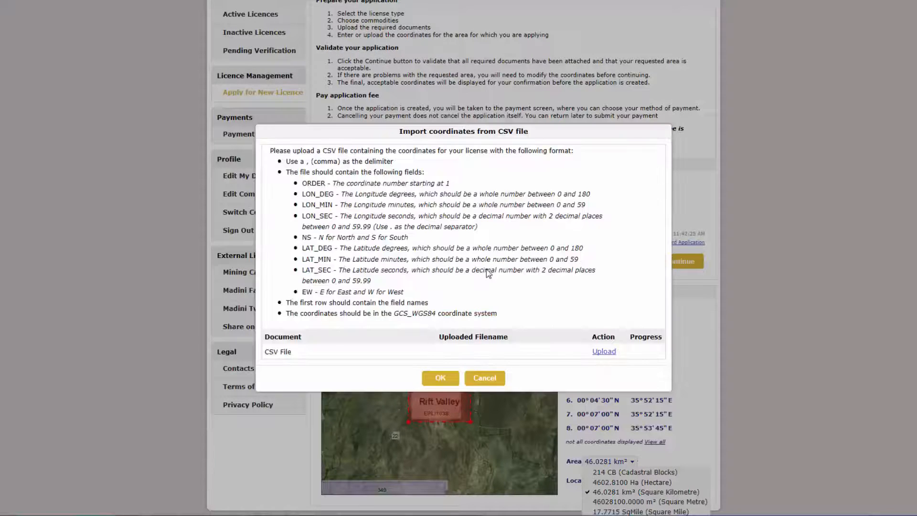
{"action": "left_click", "coordinate": [604, 351]}
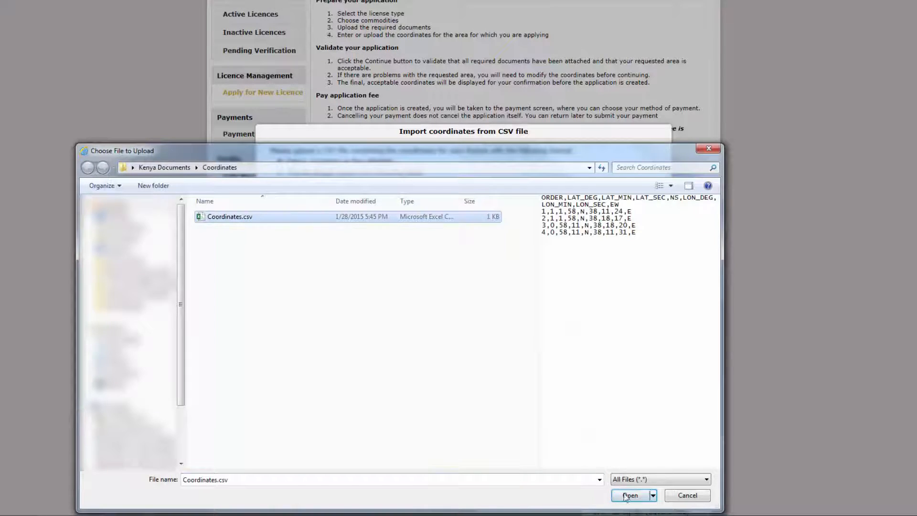
{"action": "left_click", "coordinate": [630, 495]}
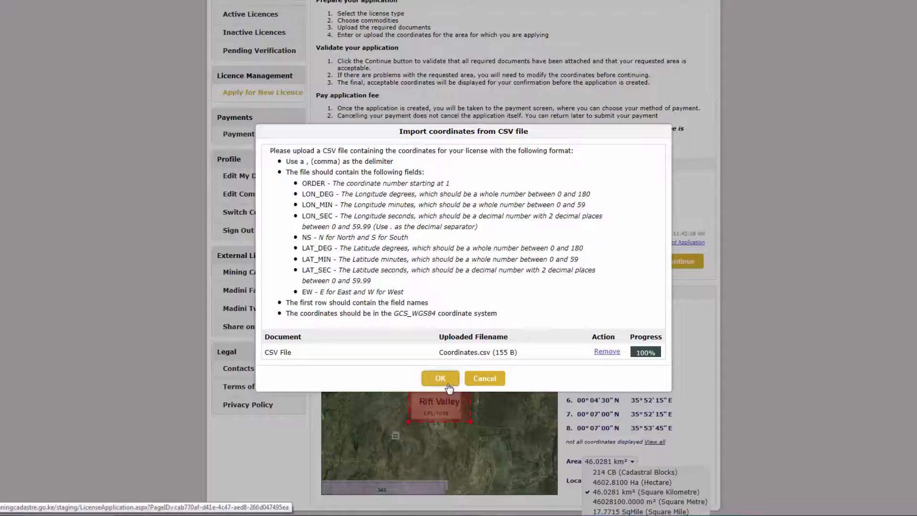
{"action": "left_click", "coordinate": [440, 378]}
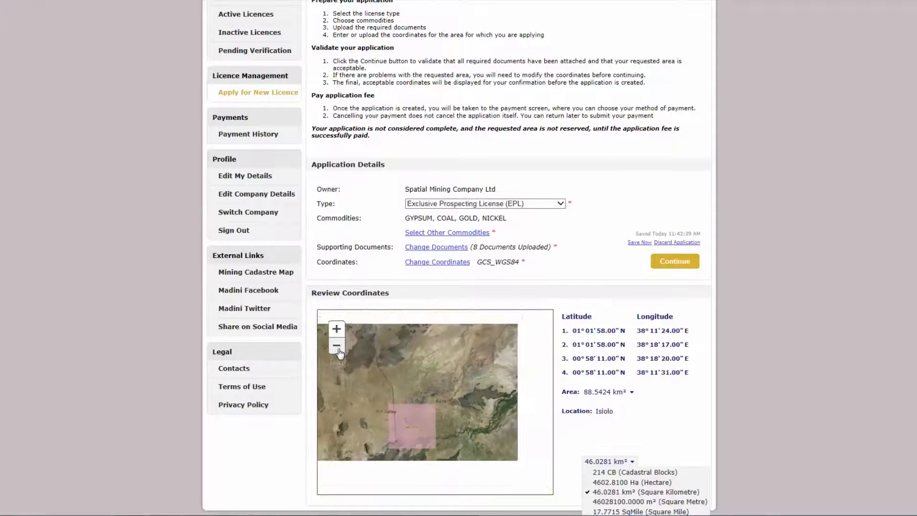
- Validate the coordinates and clip the area overlapping existing licences
{"action": "left_click", "coordinate": [336, 344]}
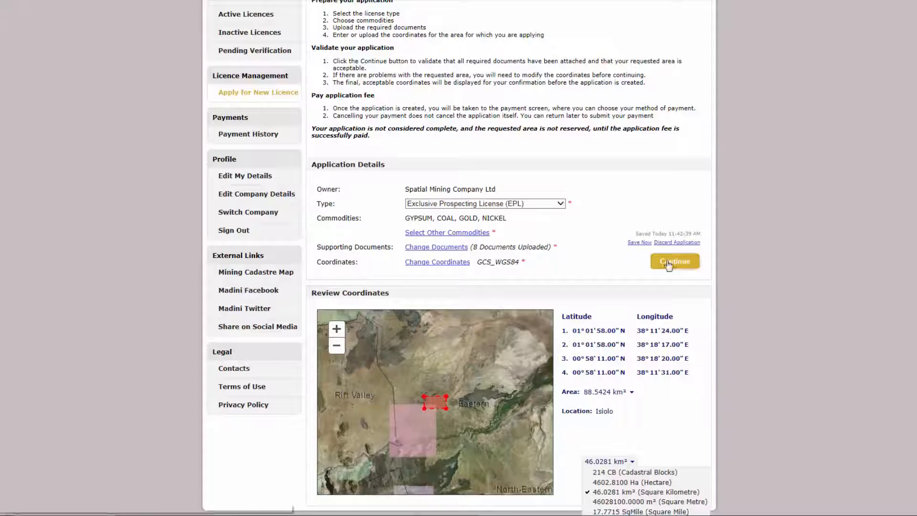
{"action": "left_click", "coordinate": [672, 261]}
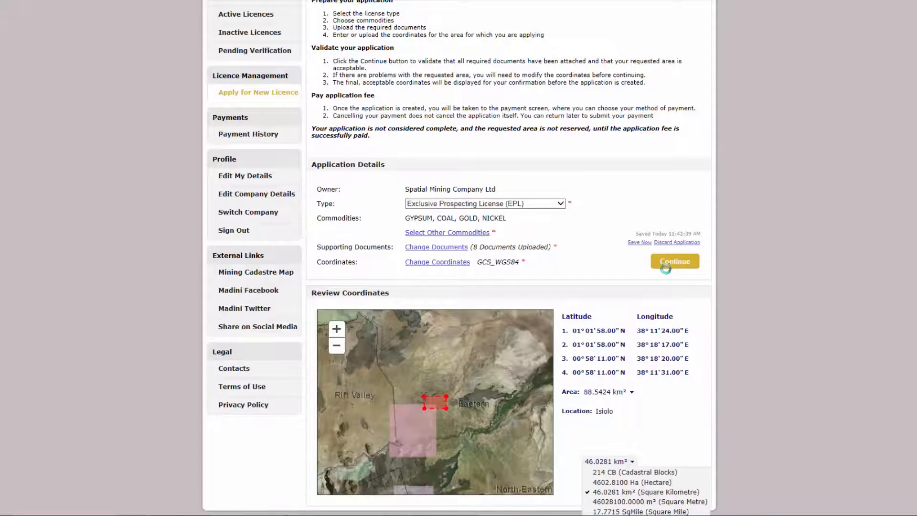
{"action": "left_click", "coordinate": [674, 261]}
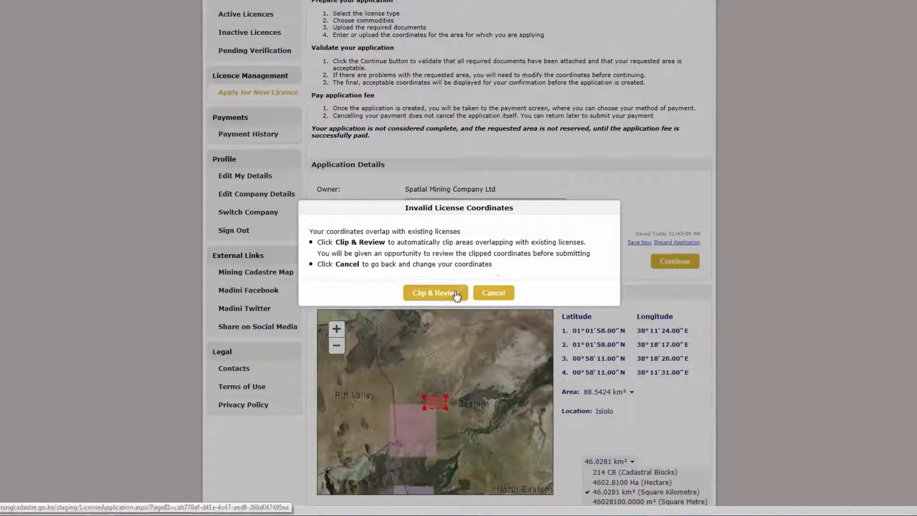
{"action": "left_click", "coordinate": [435, 292]}
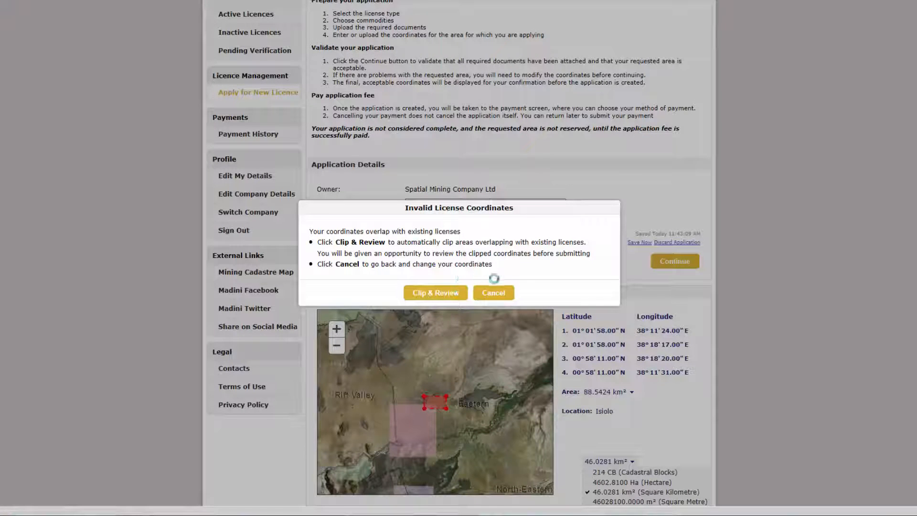
{"action": "left_click", "coordinate": [436, 292]}
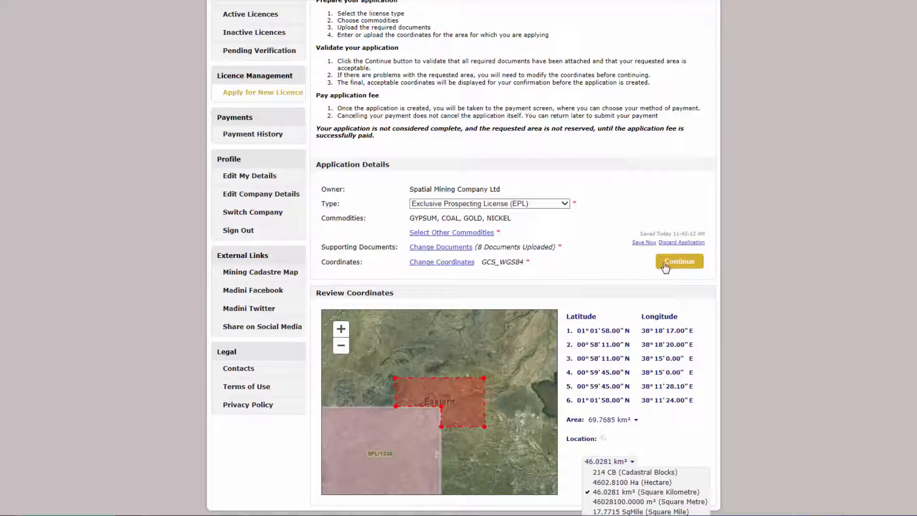
- Create EPL/1038 with six clipped points and choose to submit proof of prior payment
{"action": "left_click", "coordinate": [678, 261]}
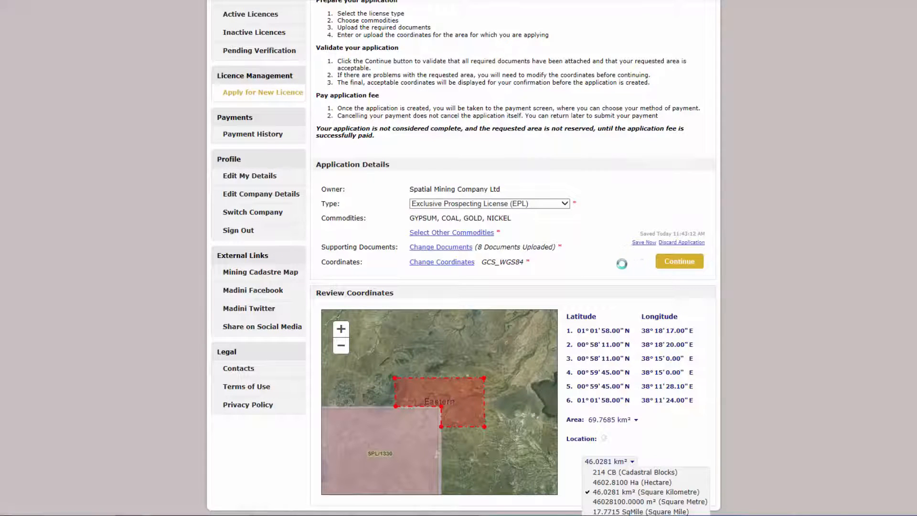
{"action": "left_click", "coordinate": [680, 261]}
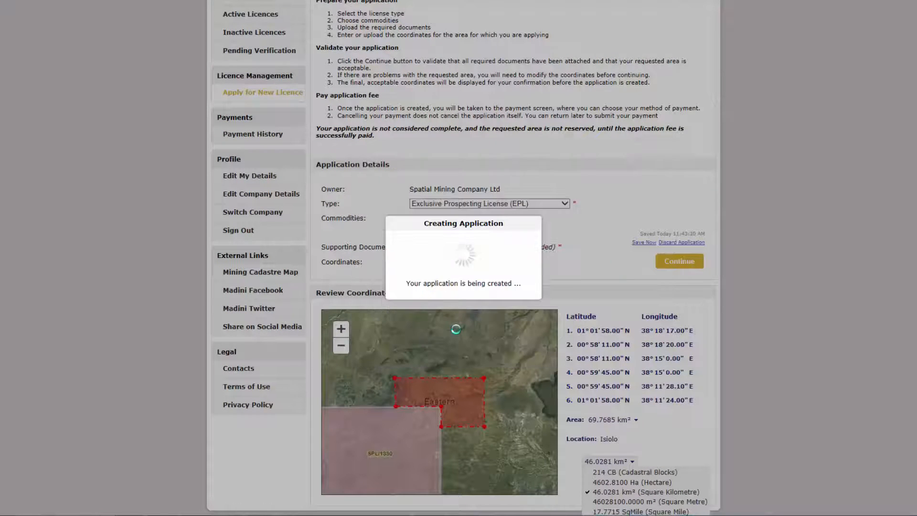
{"action": "left_click", "coordinate": [678, 261]}
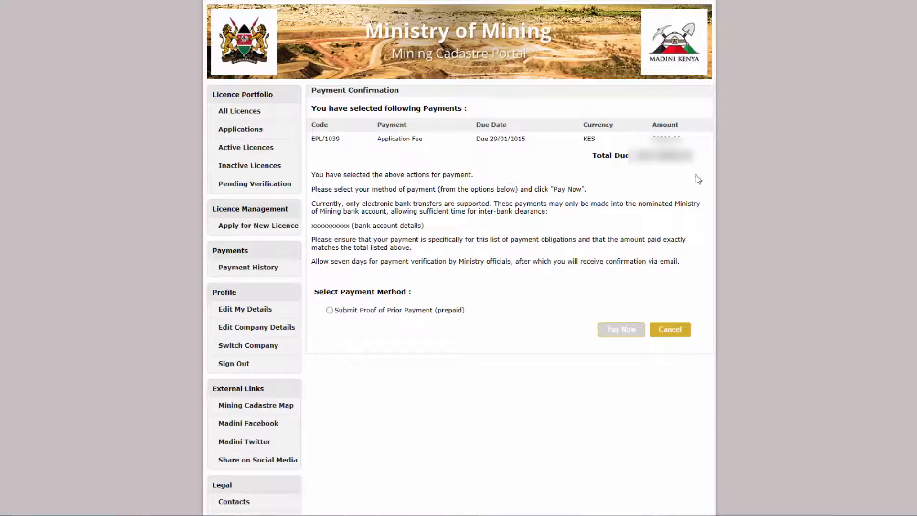
{"action": "left_click", "coordinate": [329, 310]}
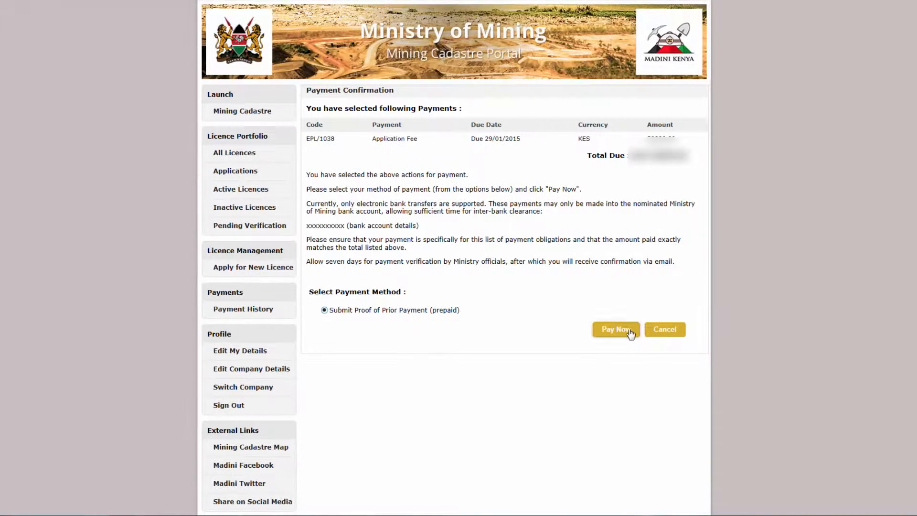
{"action": "left_click", "coordinate": [615, 329]}
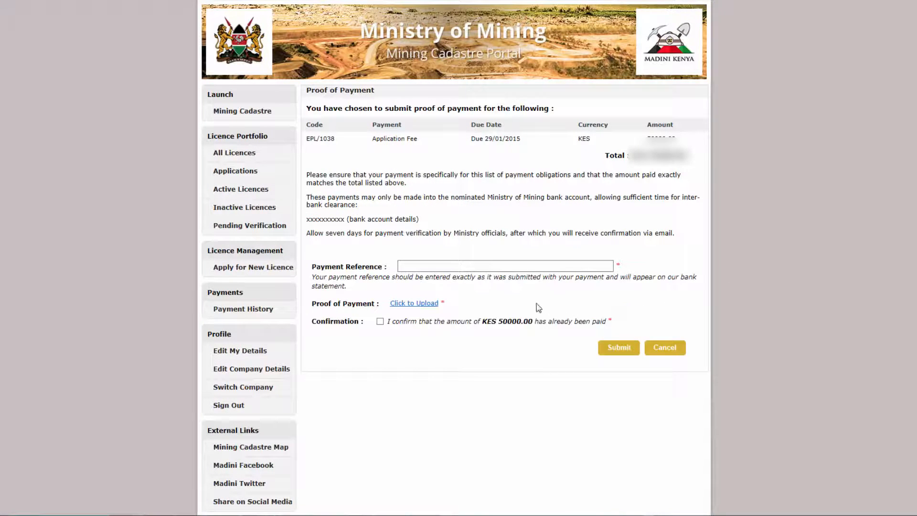
- Submit proof of payment with reference 'Reference AB' and the uploaded receipt
{"action": "type", "text": "Reference AB"}
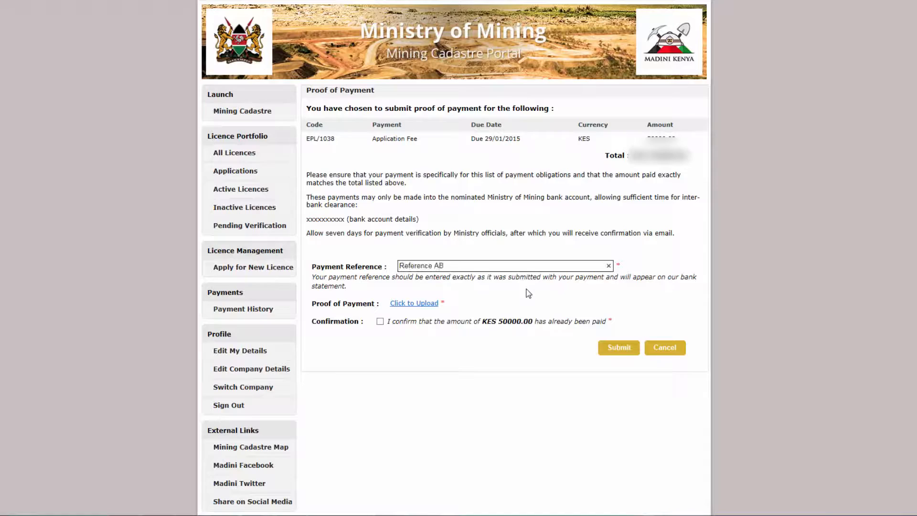
{"action": "left_click", "coordinate": [414, 303]}
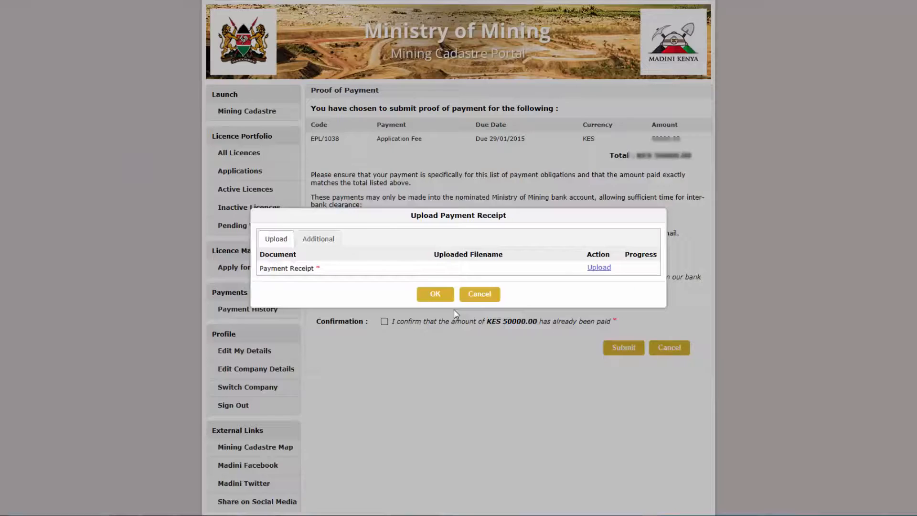
{"action": "left_click", "coordinate": [598, 267]}
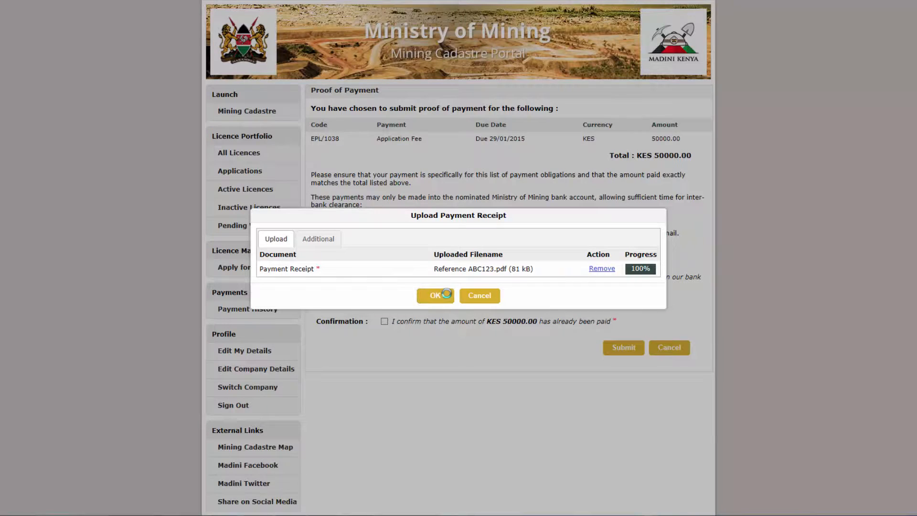
{"action": "left_click", "coordinate": [435, 296]}
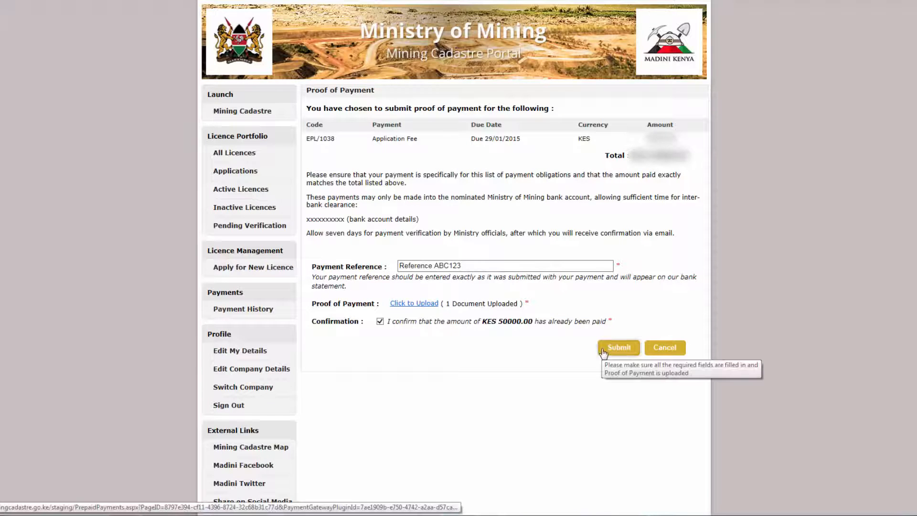
{"action": "left_click", "coordinate": [618, 347]}
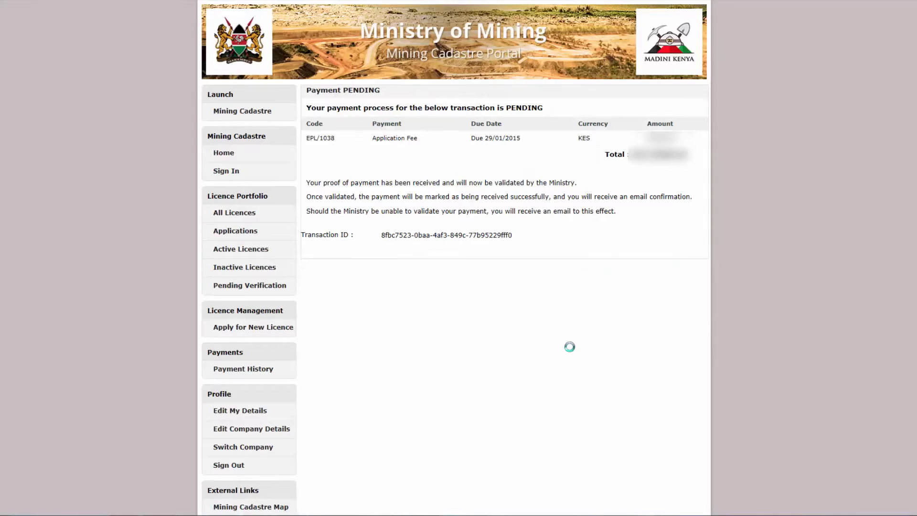